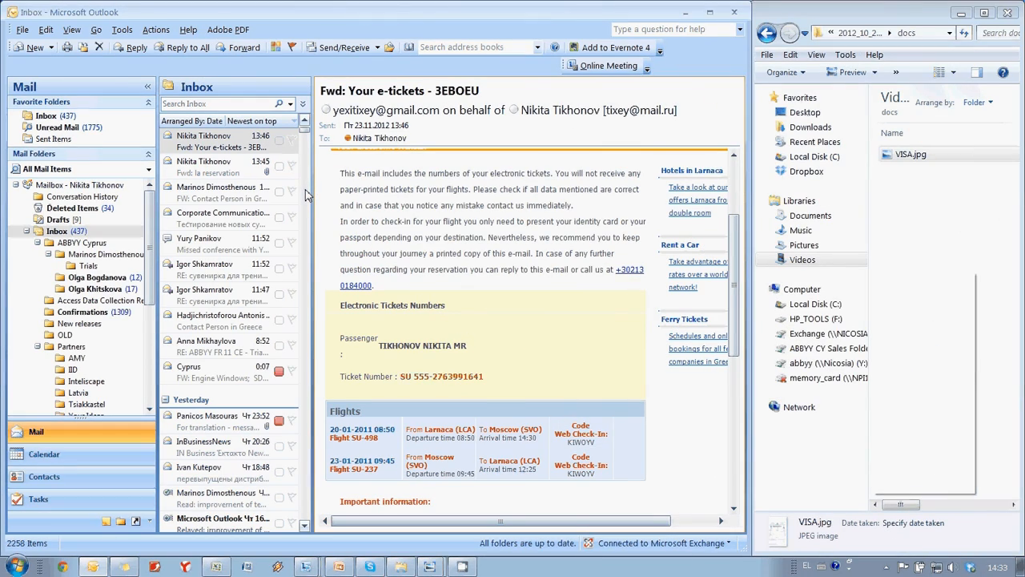
{"action": "mouse_move", "coordinate": [457, 208]}
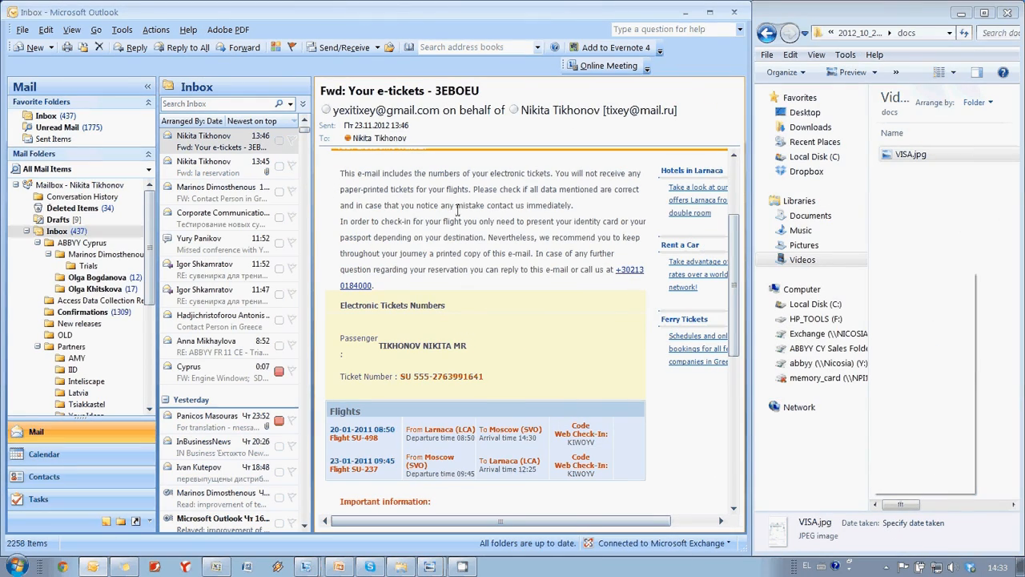
Select the hotel reservation email and dismiss its attachment-opening prompt
{"action": "scroll", "scroll_direction": "down", "scroll_amount": 3}
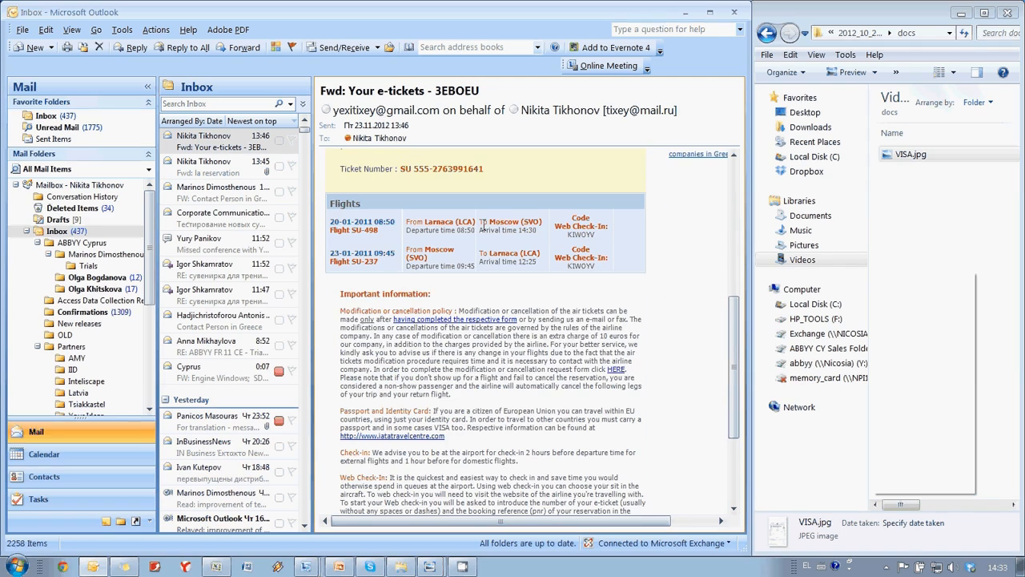
{"action": "left_click", "coordinate": [208, 167]}
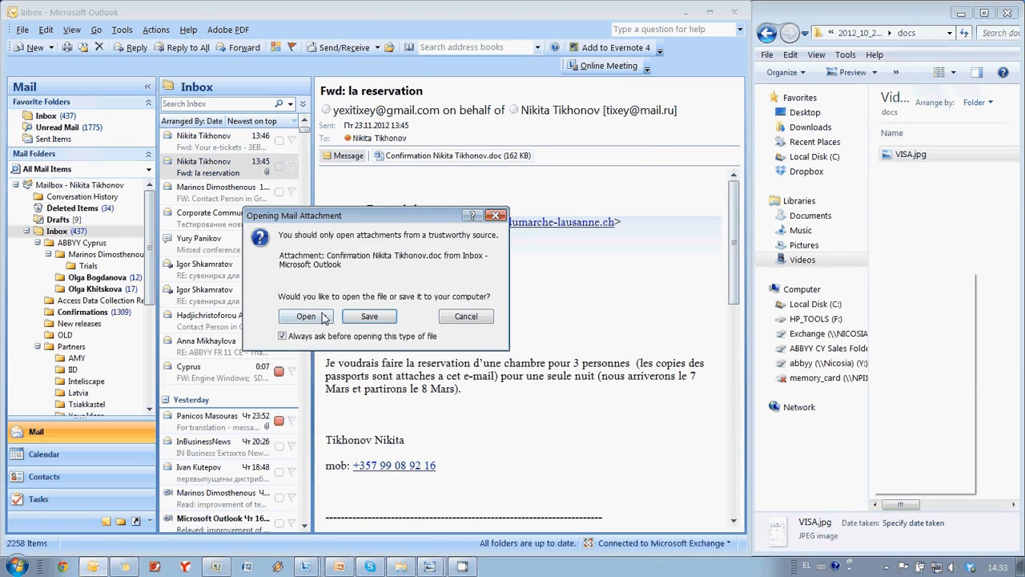
{"action": "left_click", "coordinate": [305, 316]}
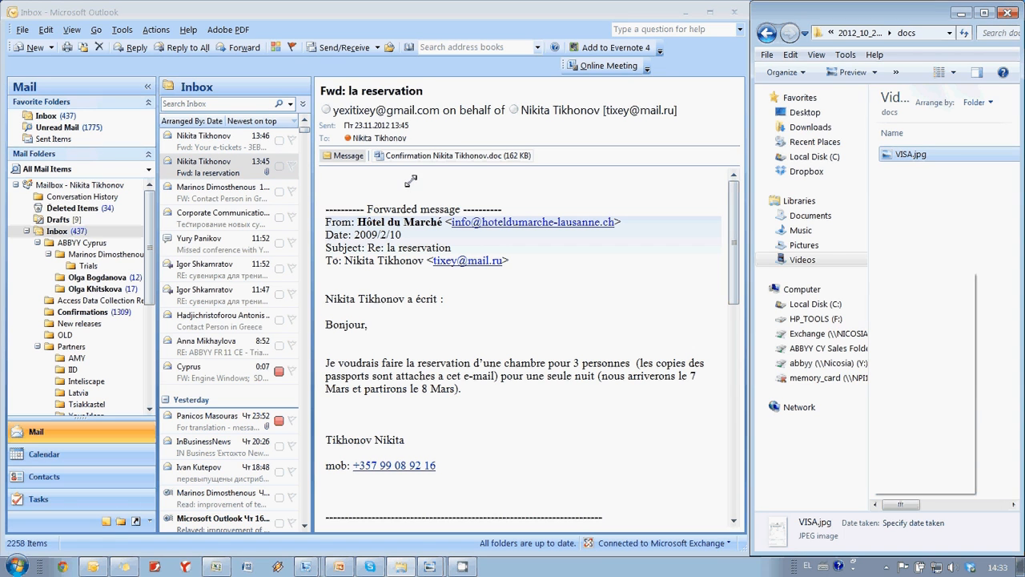
{"action": "mouse_move", "coordinate": [338, 222]}
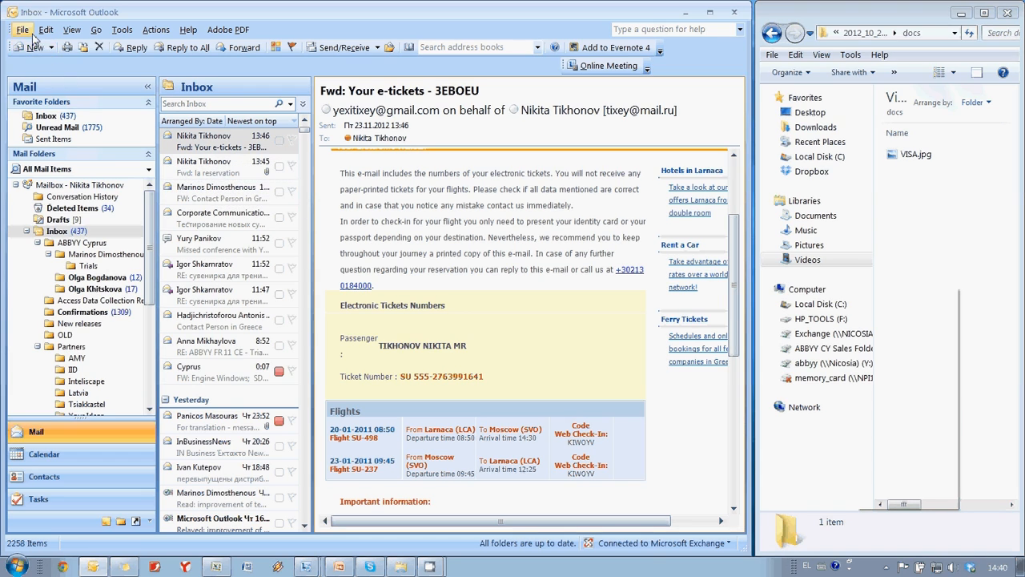
Print the e-tickets email to PDF-XChange 4.0 for ABBYY as document.pdf in the docs folder
{"action": "left_click", "coordinate": [13, 29]}
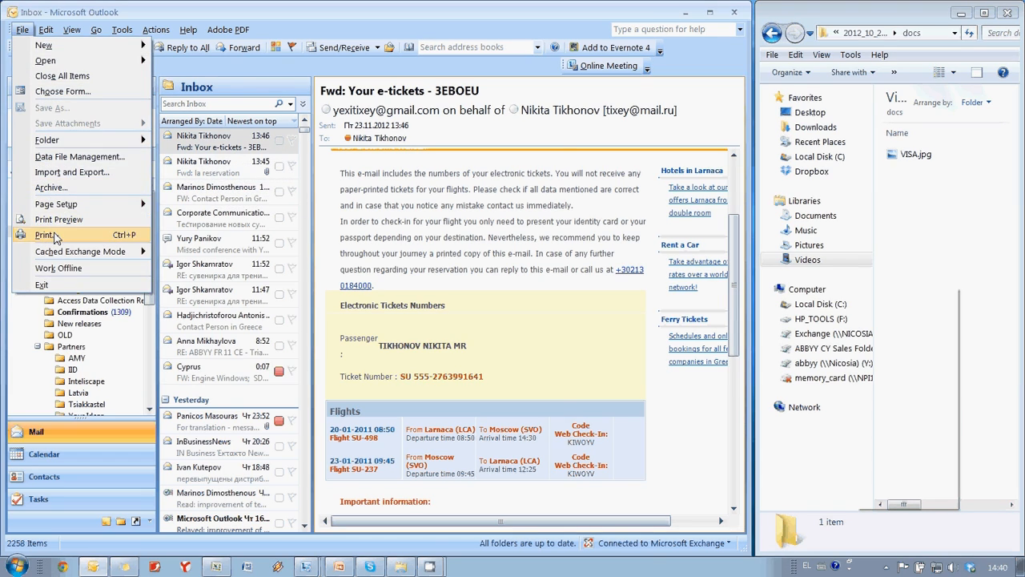
{"action": "left_click", "coordinate": [45, 234]}
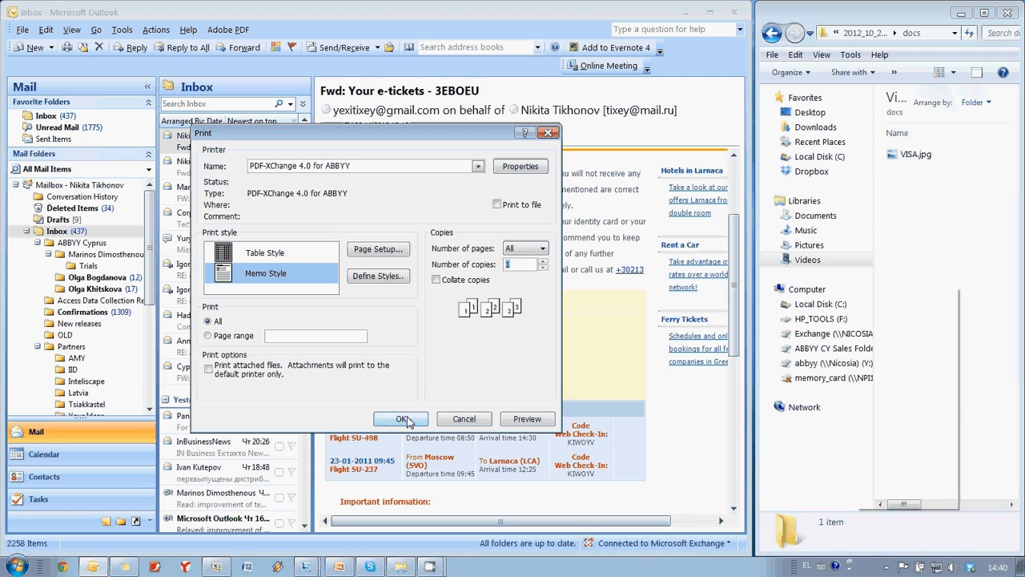
{"action": "left_click", "coordinate": [394, 418]}
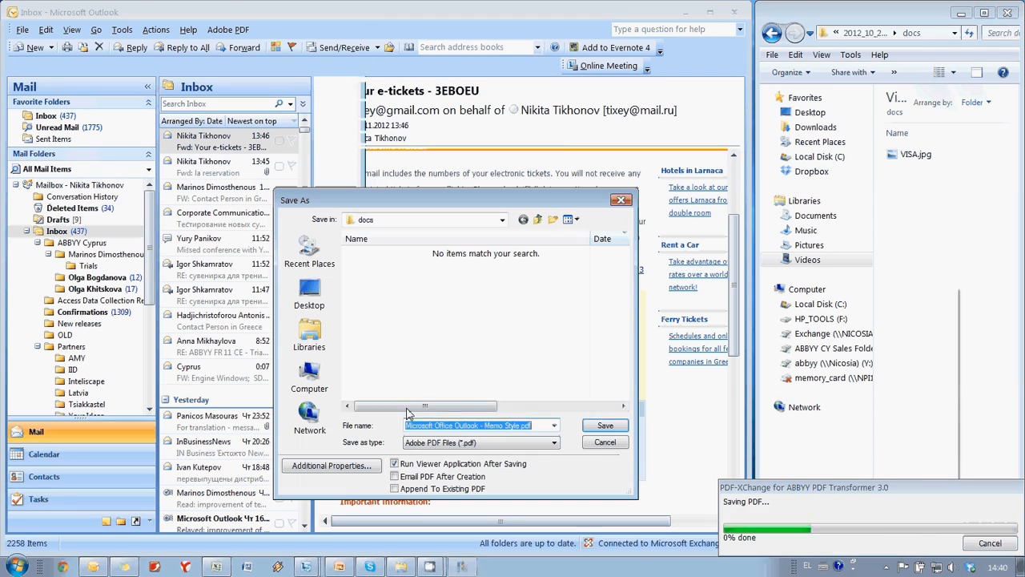
{"action": "type", "text": "document"}
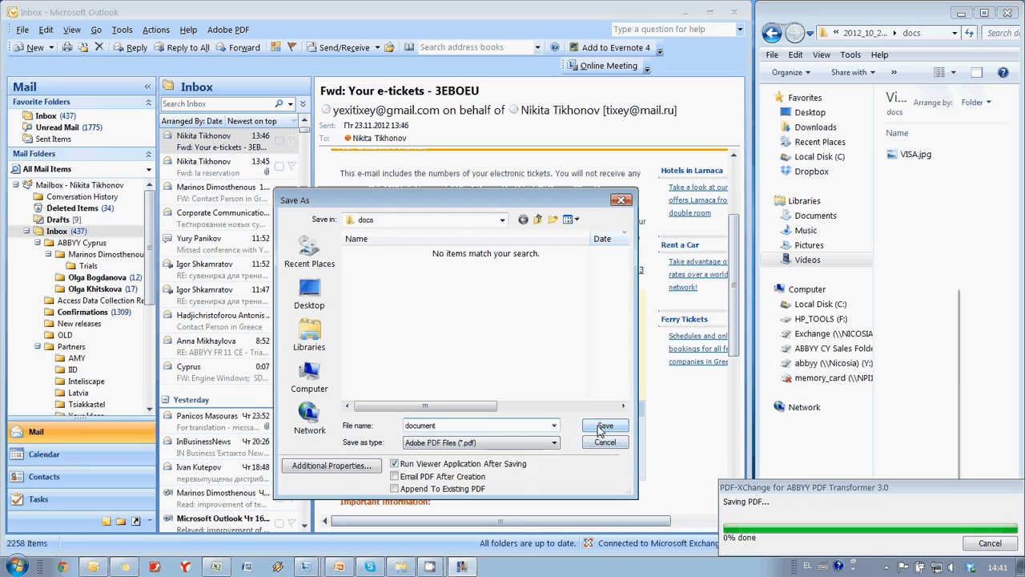
{"action": "left_click", "coordinate": [605, 426]}
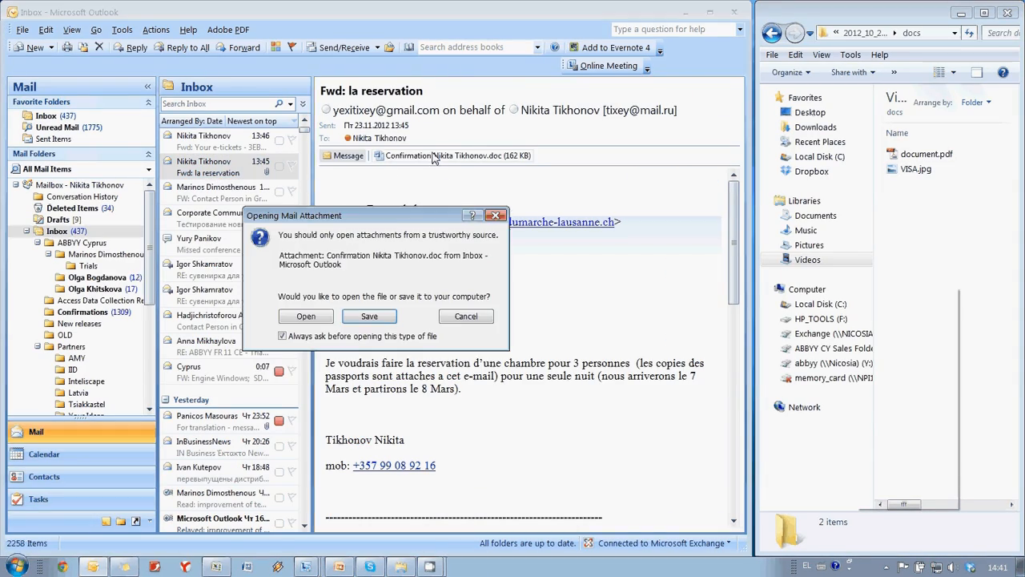
Print the Confirmation .doc attachment to PDF with Append To Existing PDF, saving into document.pdf
{"action": "left_click", "coordinate": [306, 317]}
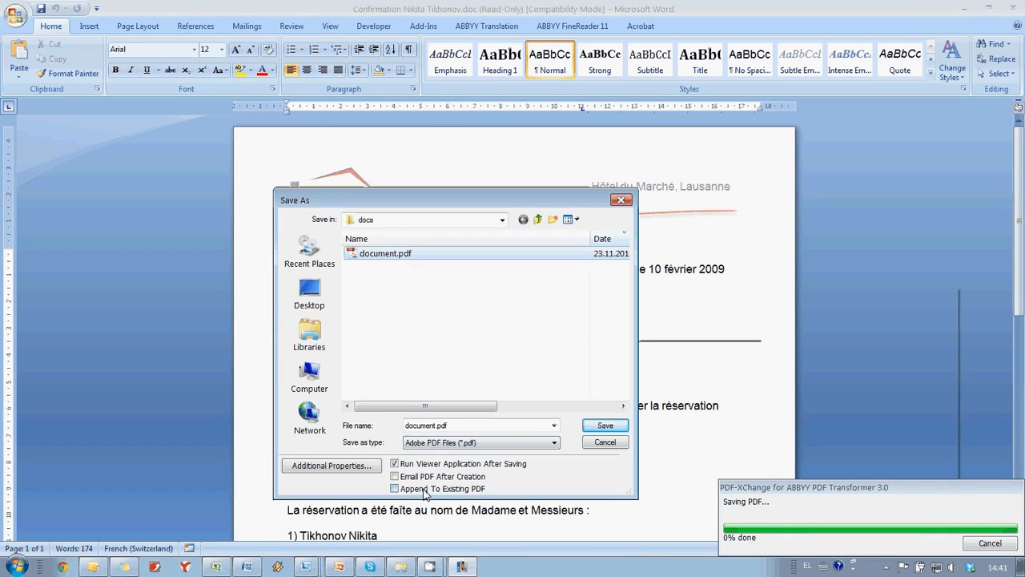
{"action": "left_click", "coordinate": [394, 489]}
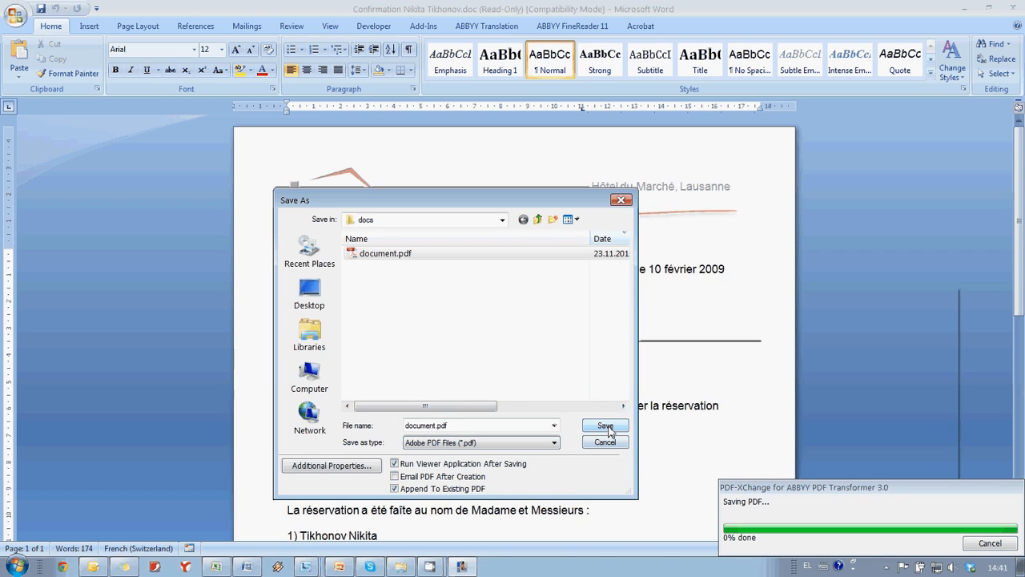
{"action": "left_click", "coordinate": [605, 426]}
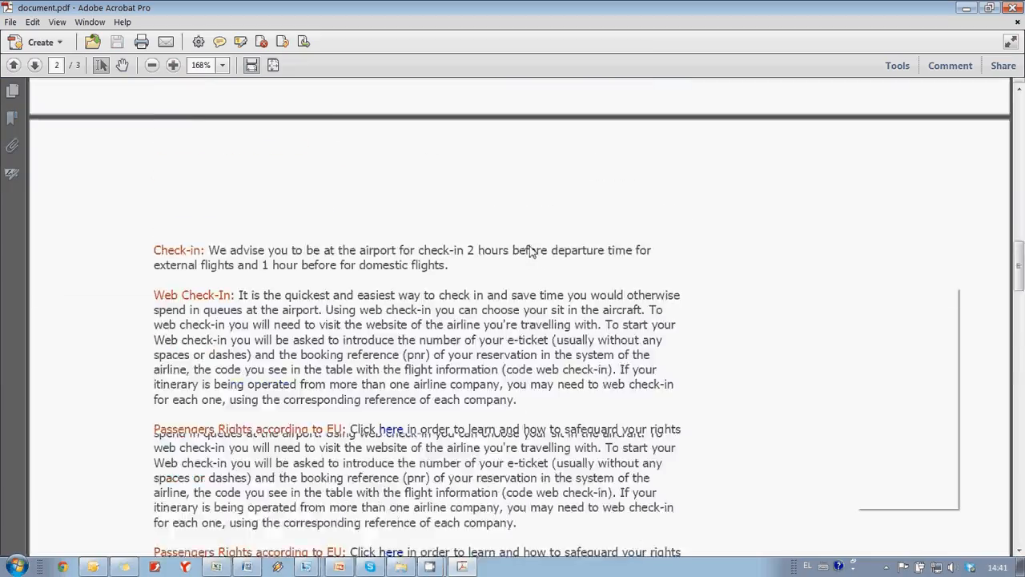
{"action": "left_click", "coordinate": [32, 64]}
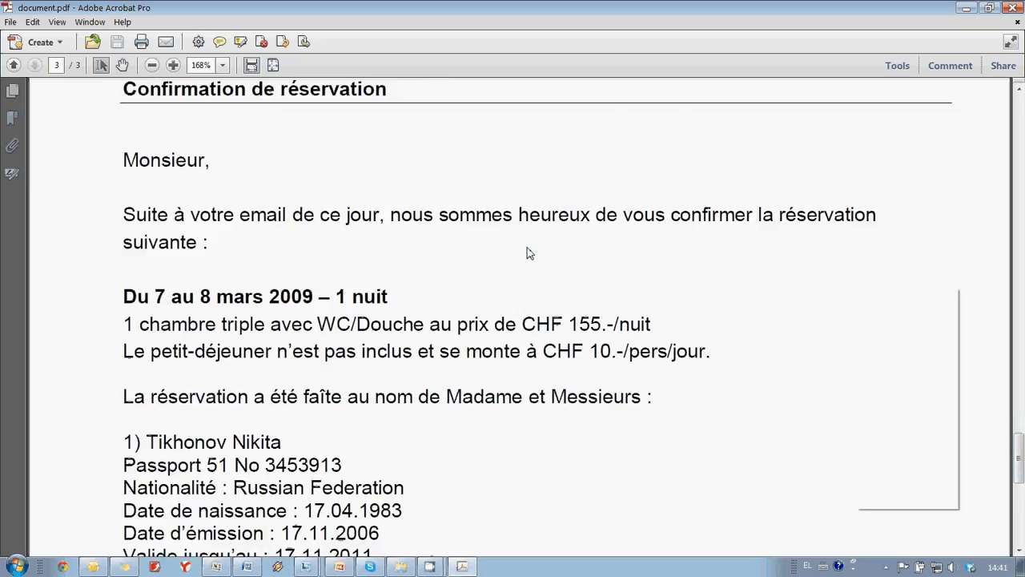
{"action": "scroll", "scroll_direction": "down", "scroll_amount": 3}
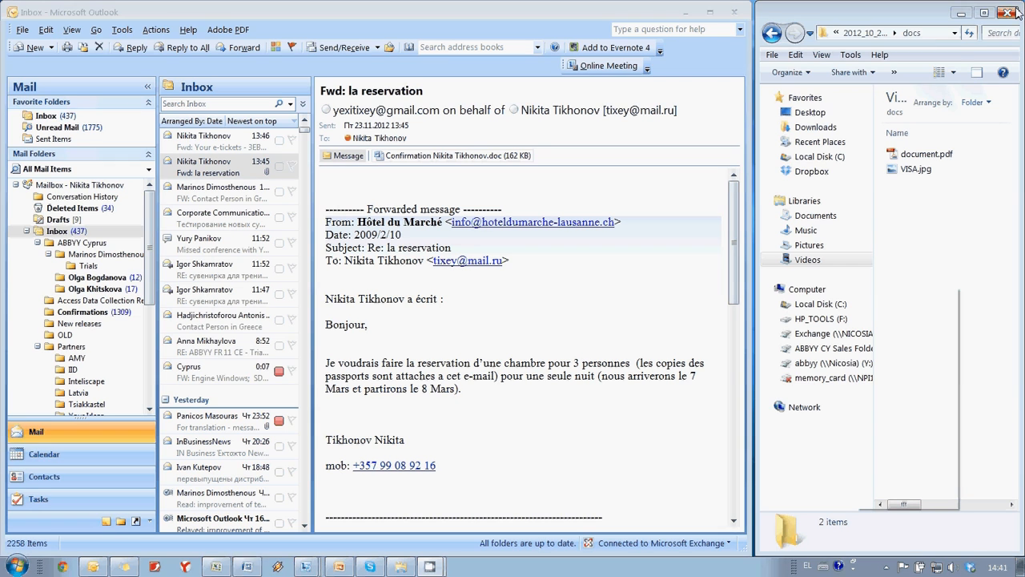
Print VISA.jpg via PDF-XChange 4.0 for ABBYY, appending it to document.pdf as a fourth page
{"action": "left_click", "coordinate": [917, 170]}
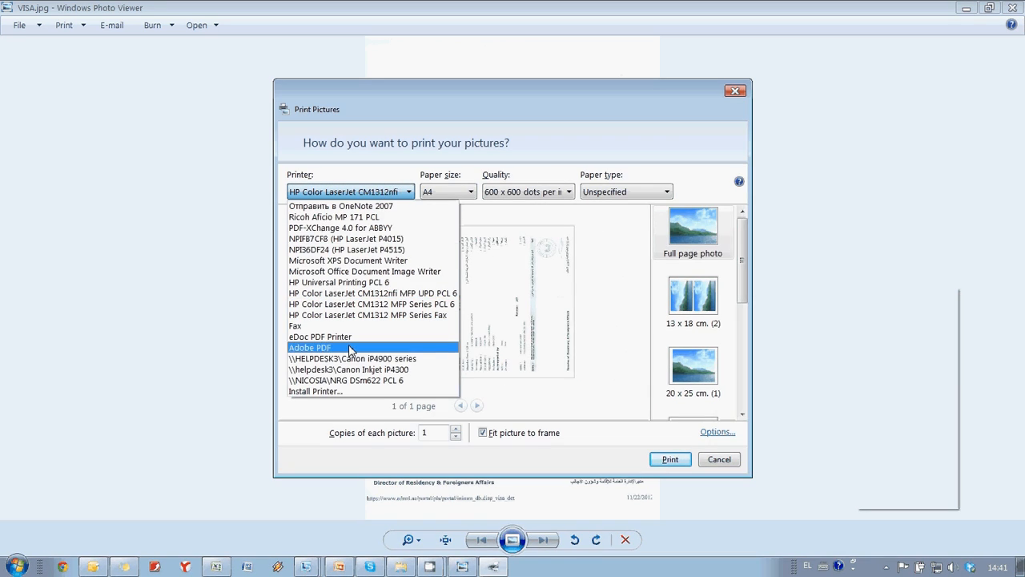
{"action": "left_click", "coordinate": [670, 458]}
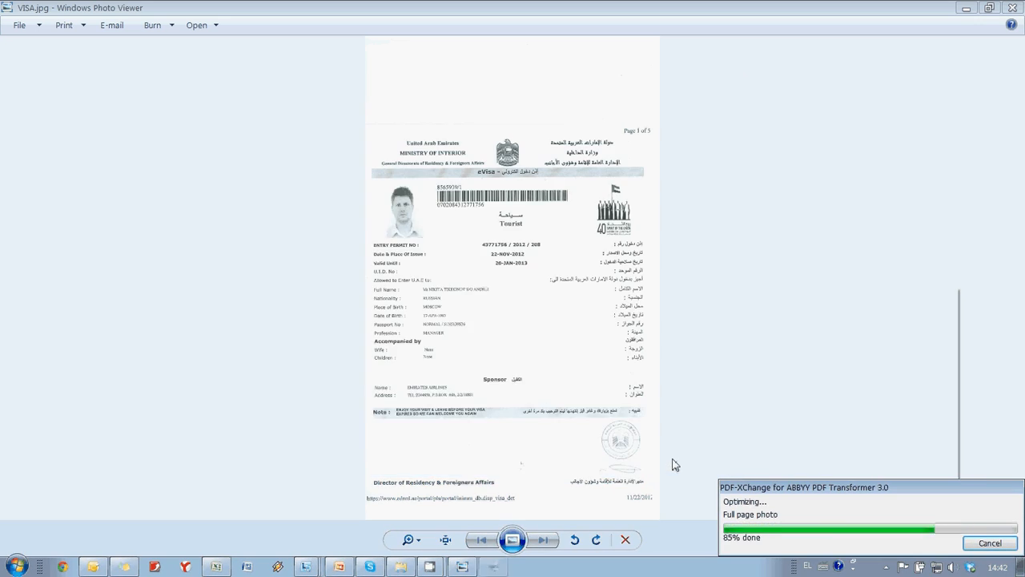
{"action": "left_click", "coordinate": [605, 426]}
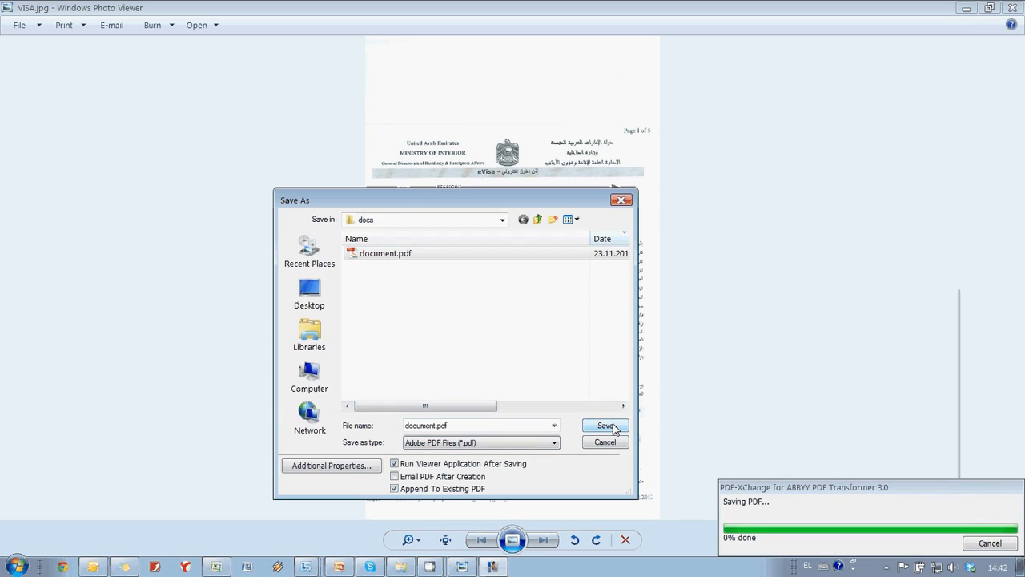
{"action": "left_click", "coordinate": [604, 426]}
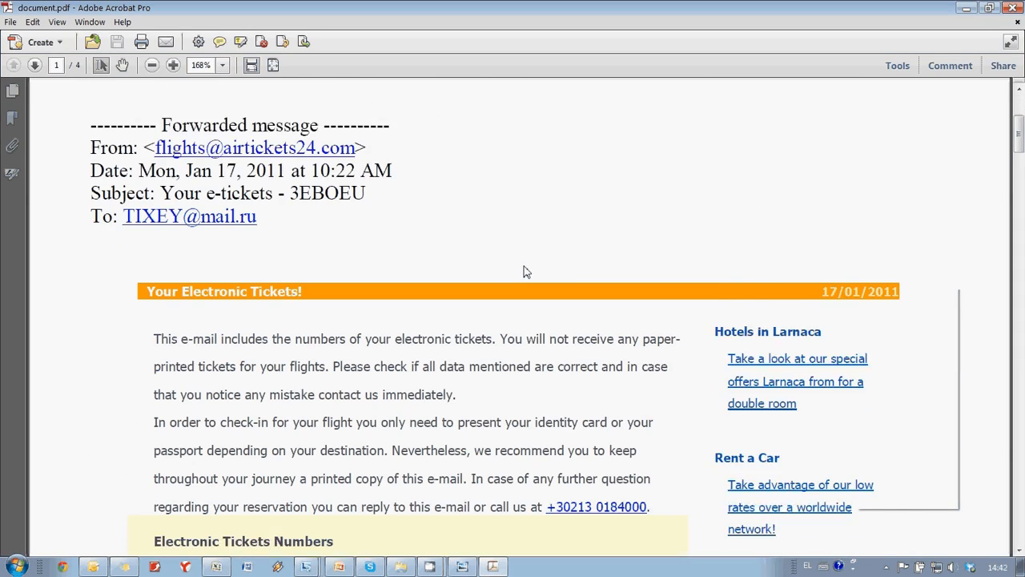
{"action": "scroll", "scroll_direction": "down", "scroll_amount": 3}
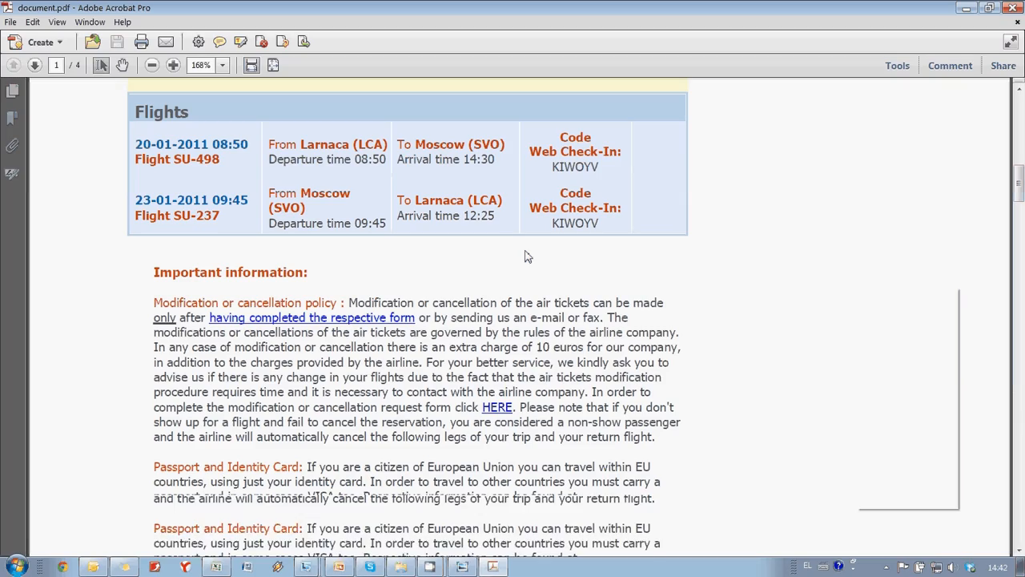
{"action": "scroll", "scroll_direction": "down", "scroll_amount": 3}
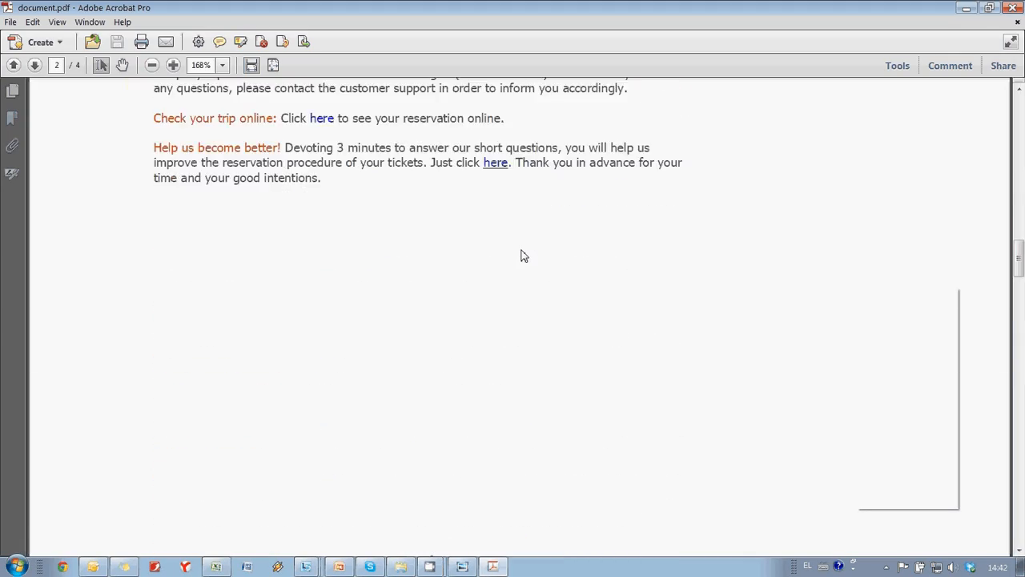
{"action": "scroll", "scroll_direction": "down", "scroll_amount": 3}
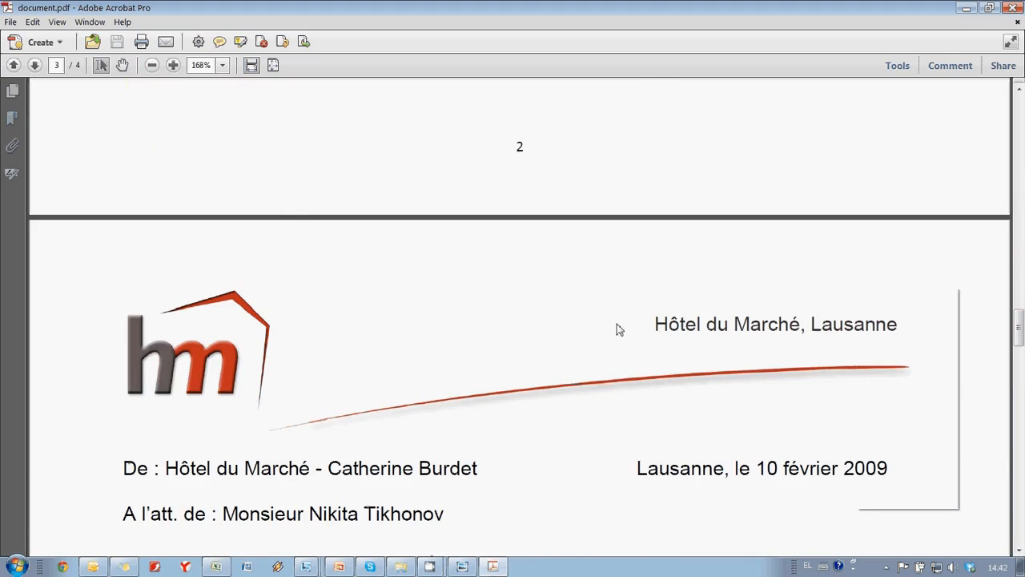
{"action": "left_click", "coordinate": [32, 64]}
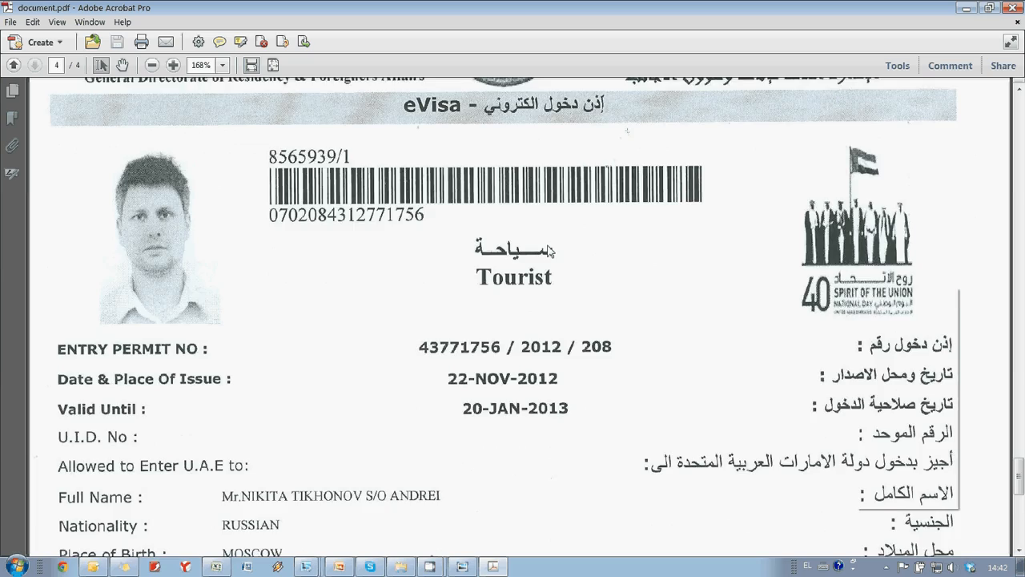
{"action": "scroll", "scroll_direction": "down", "scroll_amount": 3}
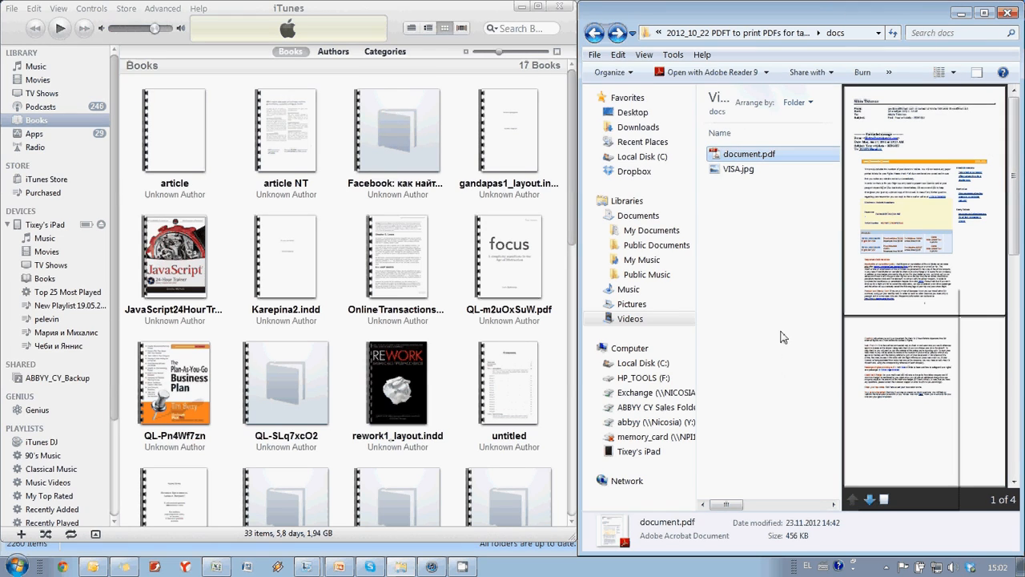
{"action": "mouse_move", "coordinate": [762, 162]}
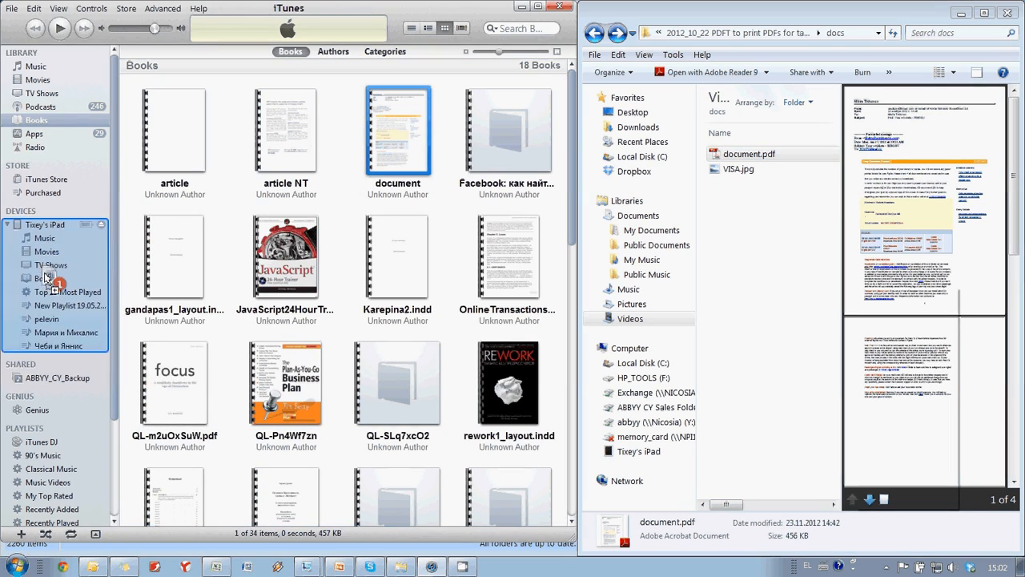
{"action": "left_click", "coordinate": [423, 29]}
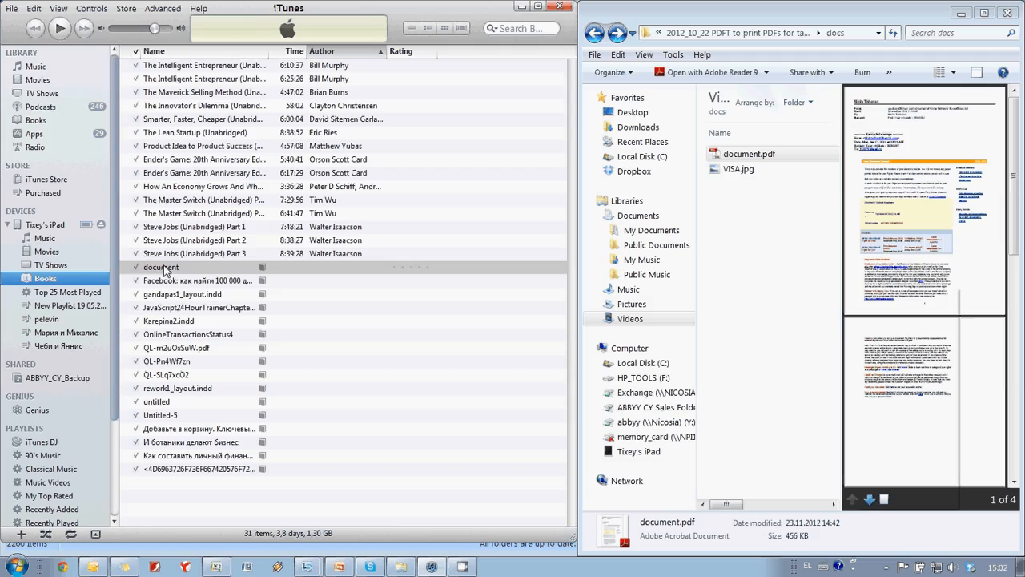